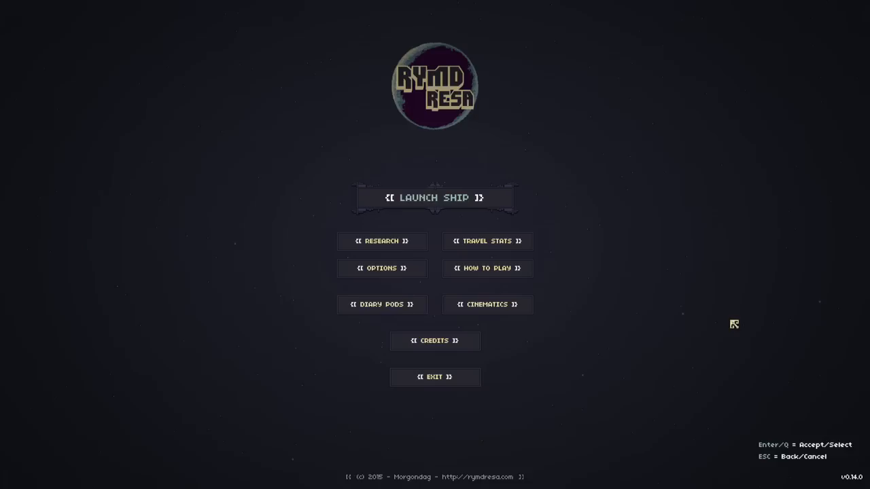
{"action": "mouse_move", "coordinate": [410, 484]}
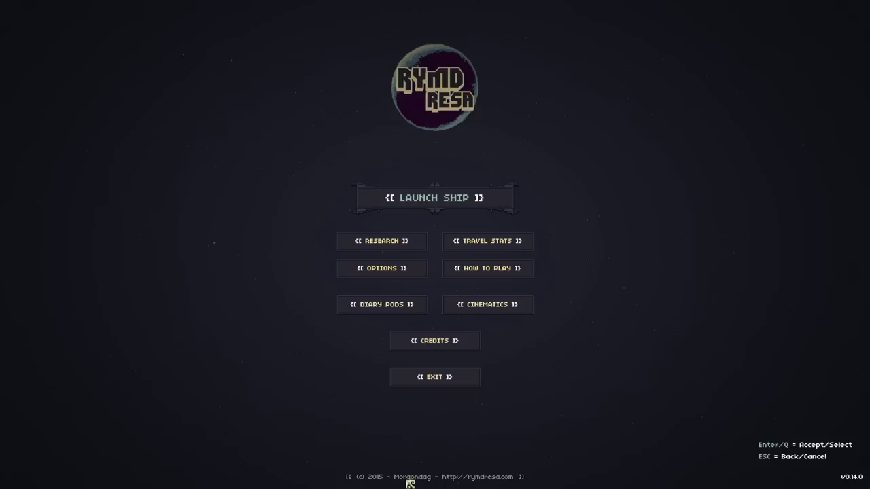
{"action": "mouse_move", "coordinate": [583, 221]}
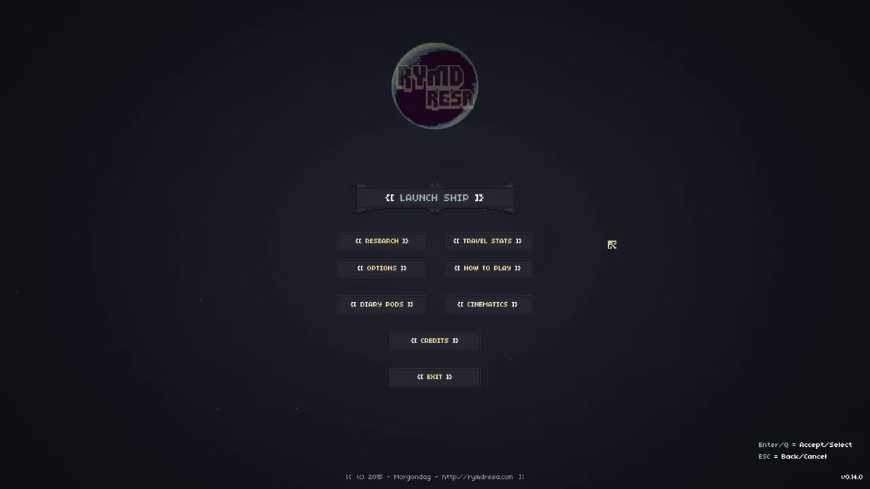
Choose Launch Ship on the main menu to reach the Embla Colonizer selection
{"action": "left_click", "coordinate": [435, 197]}
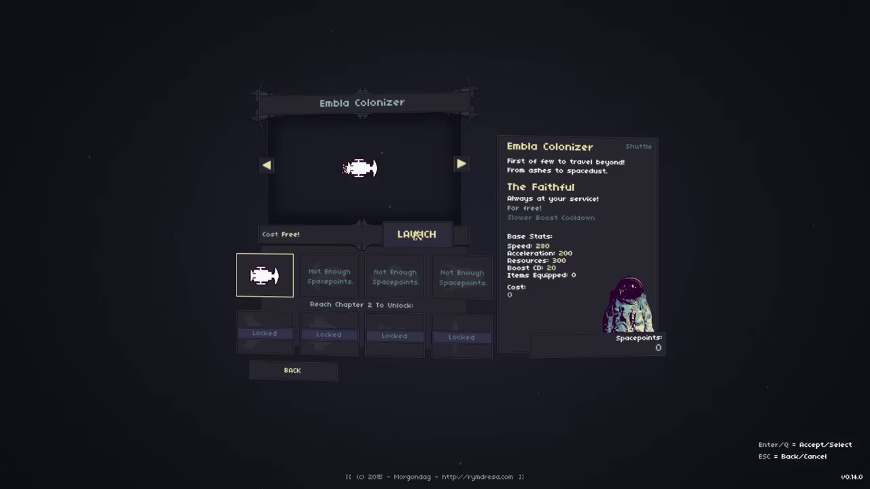
Launch the free Embla Colonizer into Sagittarian Space at year 0
{"action": "left_click", "coordinate": [417, 233]}
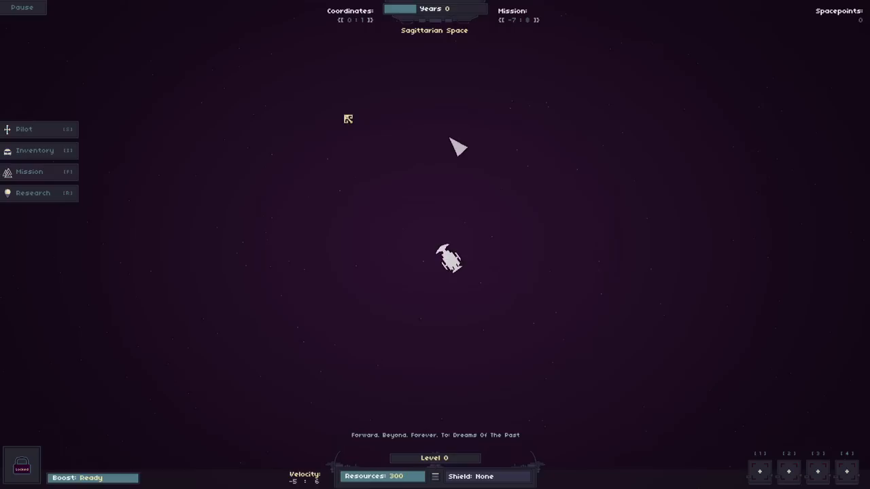
Open the Mission Hub and read the Chapter 1 quest to find 9 signal locations
{"action": "left_click", "coordinate": [28, 171]}
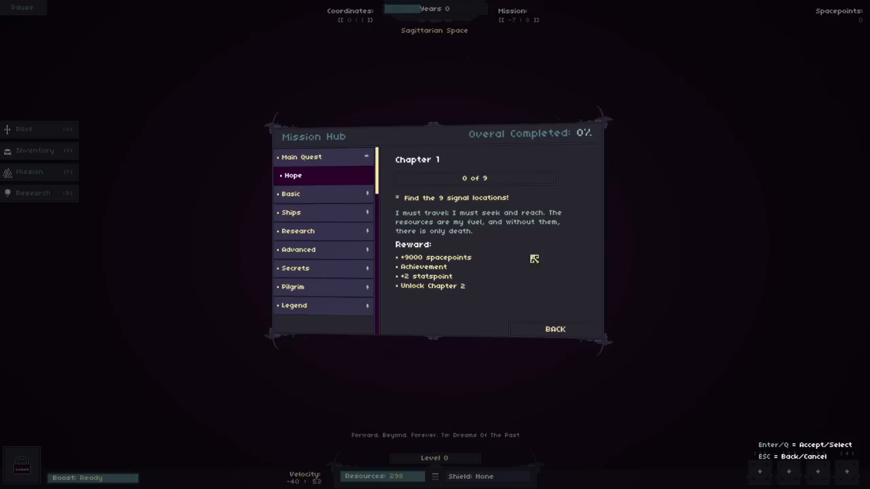
{"action": "left_click", "coordinate": [24, 129]}
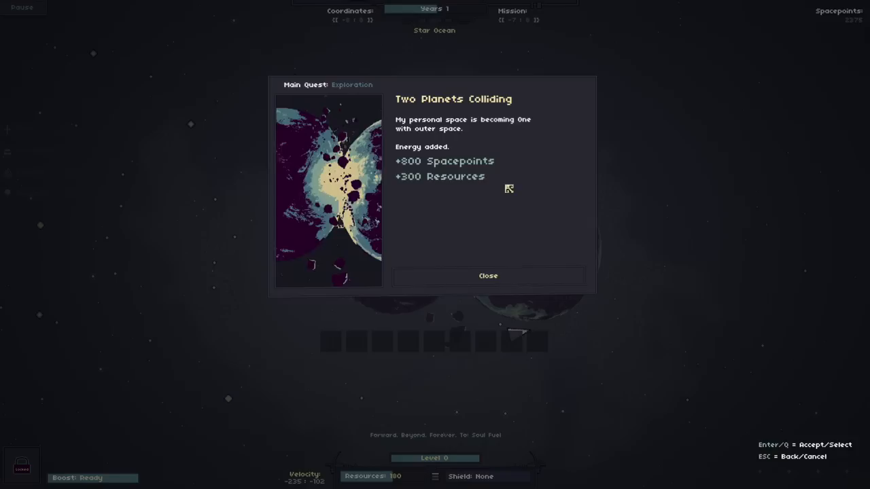
Dismiss the Two Planets Colliding planet report
{"action": "left_click", "coordinate": [488, 275]}
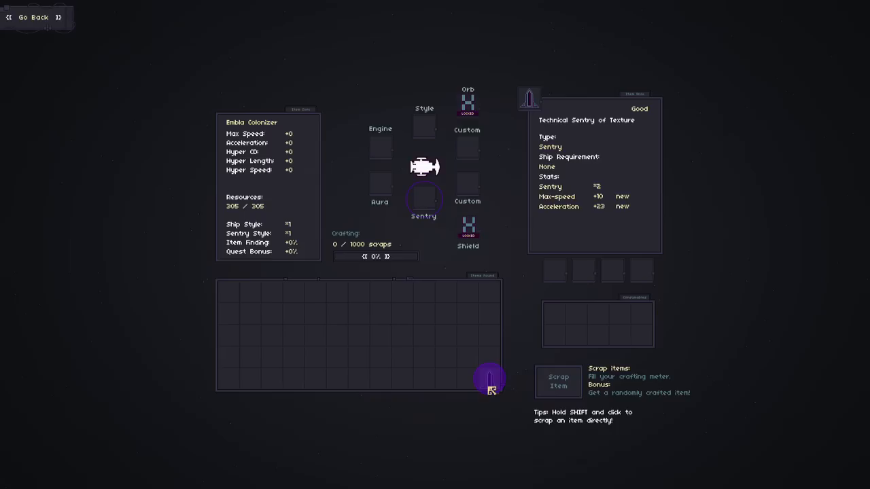
{"action": "left_click", "coordinate": [424, 198]}
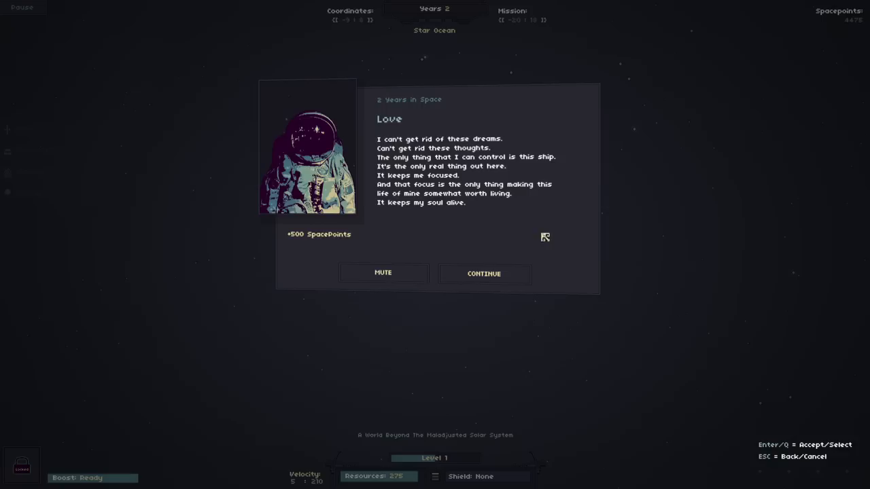
{"action": "mouse_move", "coordinate": [742, 283]}
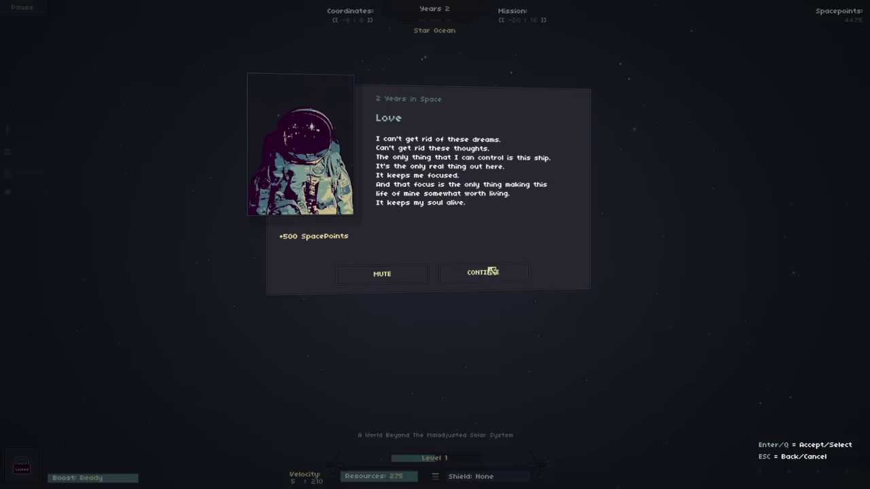
Continue past the Love diary entry toward Gemini Depths
{"action": "left_click", "coordinate": [483, 273]}
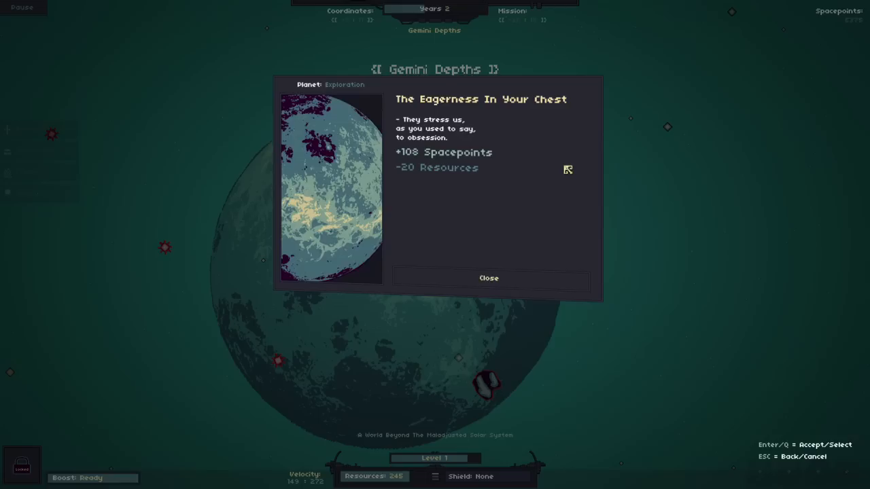
Close the Gemini Depths planet report and fly on to three years
{"action": "left_click", "coordinate": [489, 278]}
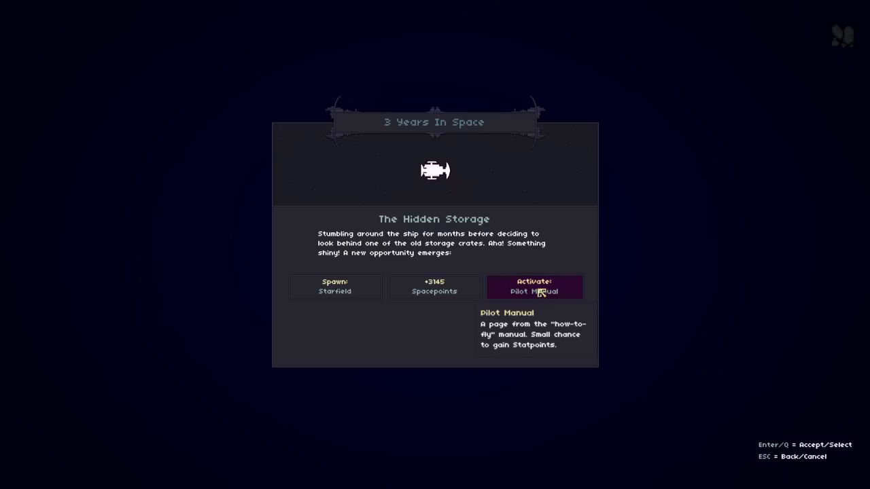
{"action": "left_click", "coordinate": [533, 286]}
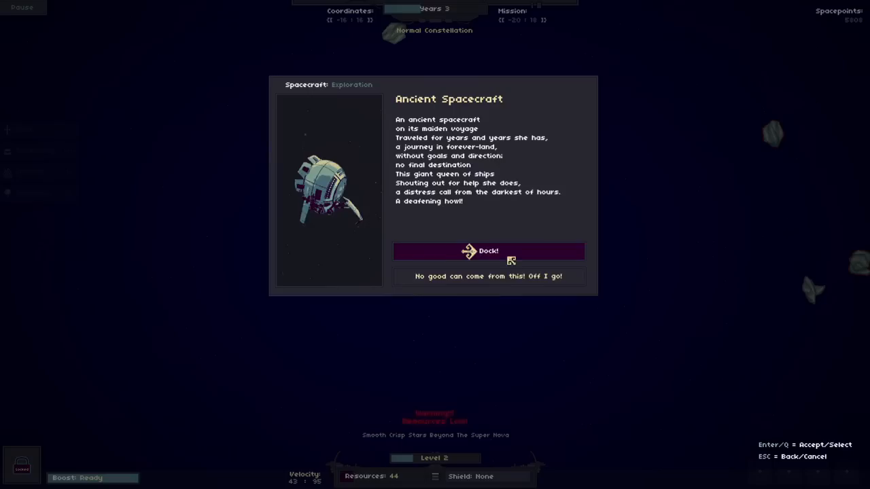
Dock with the Ancient Spacecraft and close the 127-spacepoint outcome story
{"action": "left_click", "coordinate": [489, 251]}
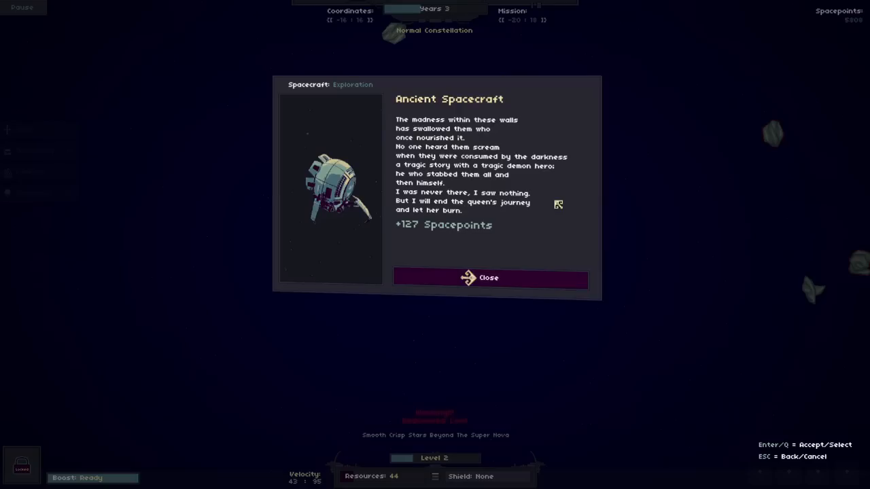
{"action": "left_click", "coordinate": [489, 278]}
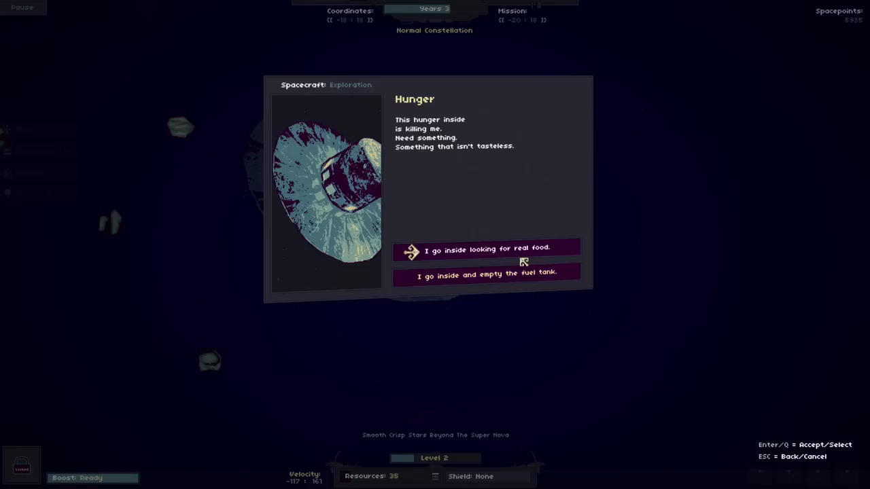
Pick a response to the Hunger encounter, which ends the voyage
{"action": "left_click", "coordinate": [488, 249]}
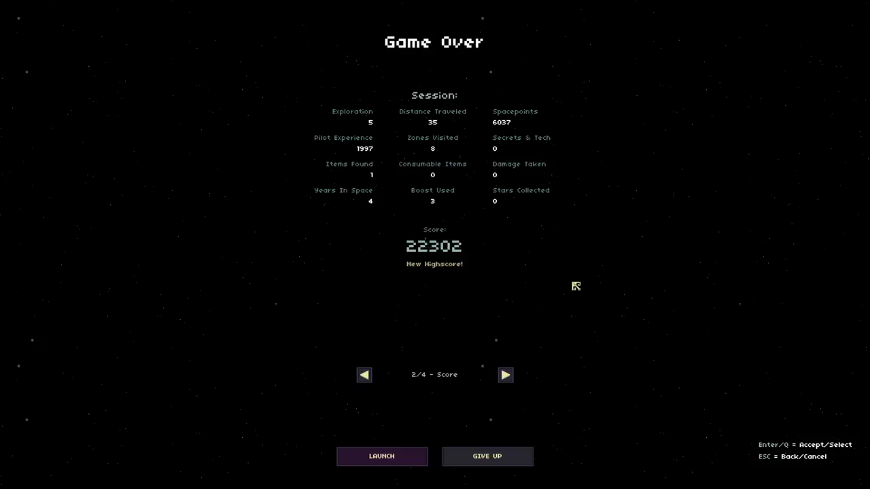
Advance from the 22302 highscore page to the Death page and start a fresh voyage
{"action": "left_click", "coordinate": [506, 375]}
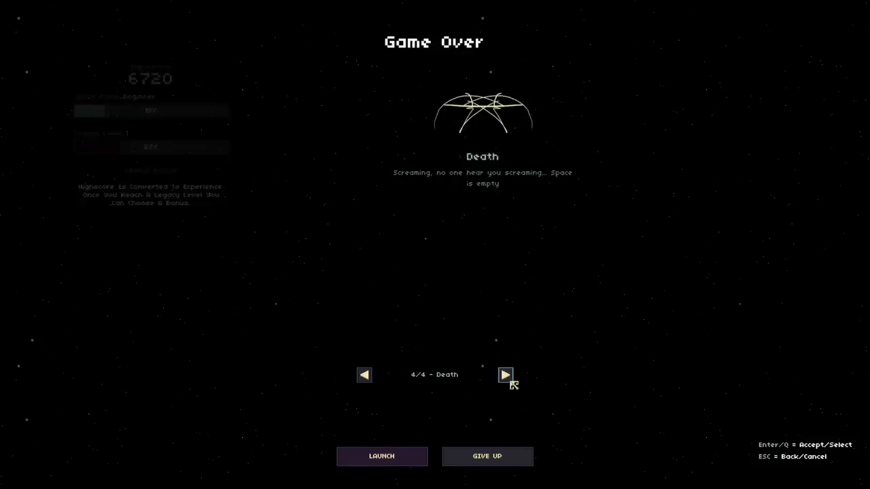
{"action": "left_click", "coordinate": [381, 456]}
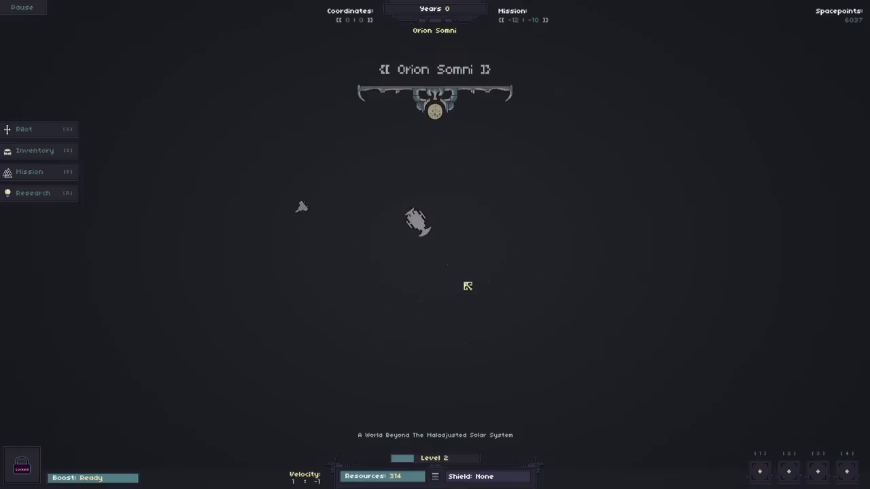
Open the inventory and inspect the equipped Technical Sentry of Texture
{"action": "left_click", "coordinate": [34, 150]}
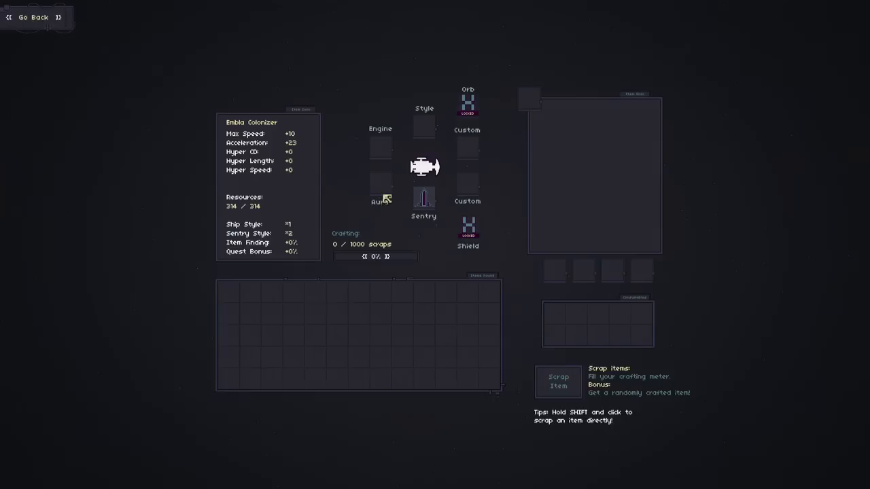
{"action": "left_click", "coordinate": [423, 197]}
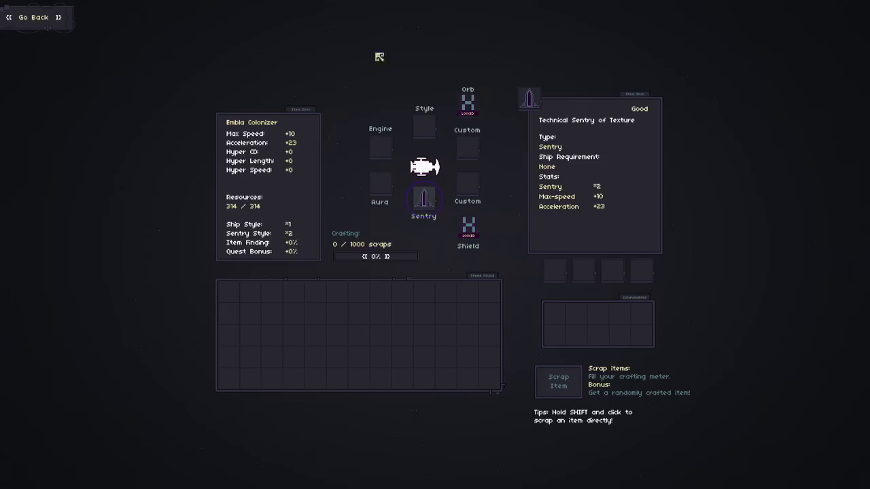
{"action": "left_click", "coordinate": [33, 17]}
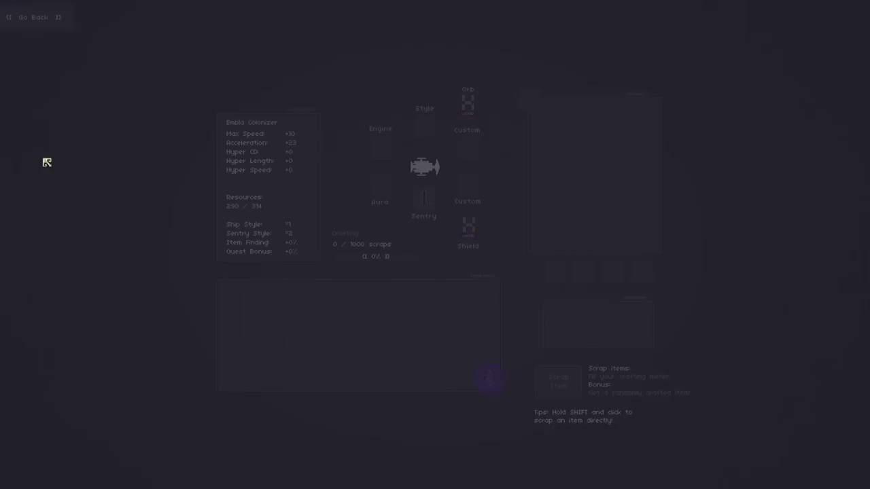
Fit the Popular Engine of Lakes into the Engine slot, then return to flight
{"action": "left_click", "coordinate": [380, 147]}
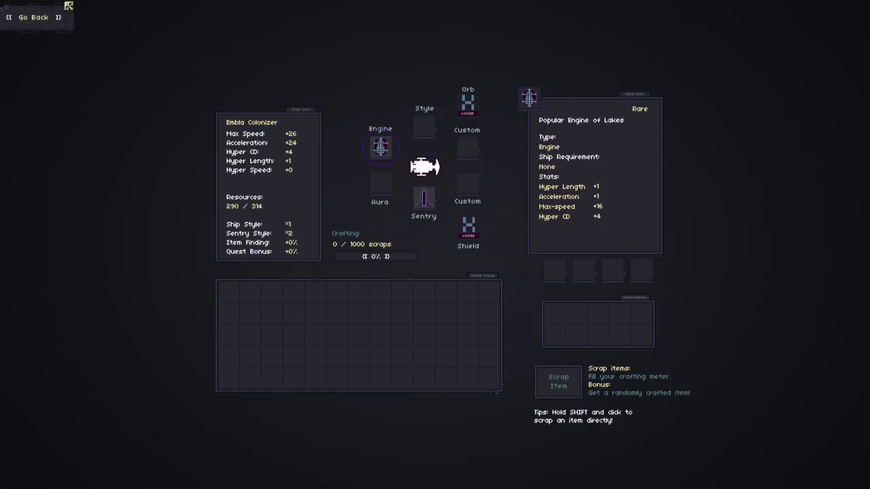
{"action": "left_click", "coordinate": [32, 17]}
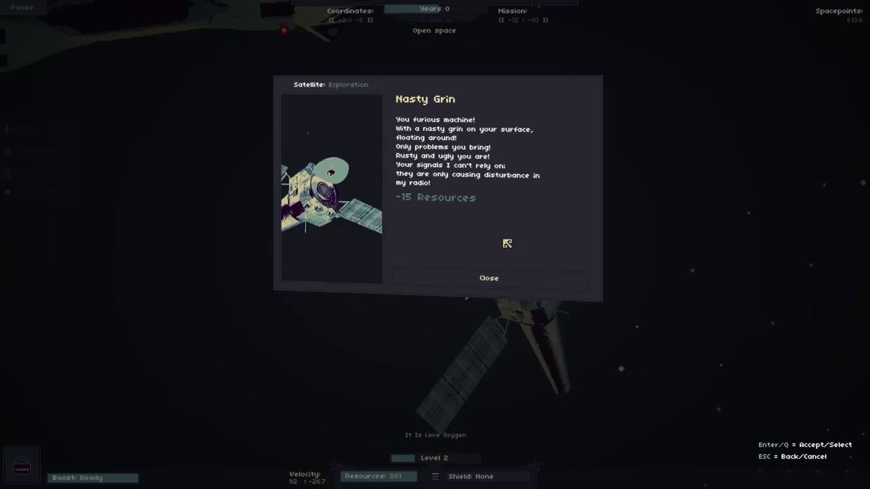
Close the Nasty Grin satellite report after losing 15 resources
{"action": "left_click", "coordinate": [488, 278]}
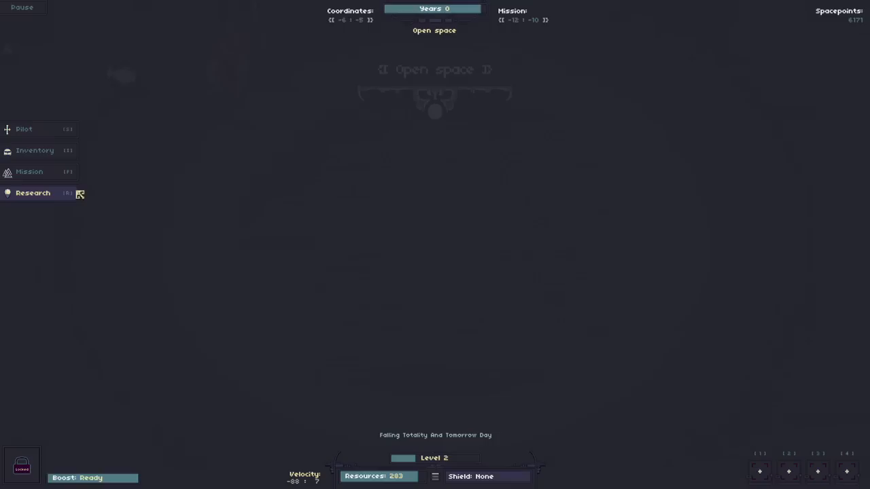
Open the Mission Hub and view The mines mission details
{"action": "left_click", "coordinate": [29, 171]}
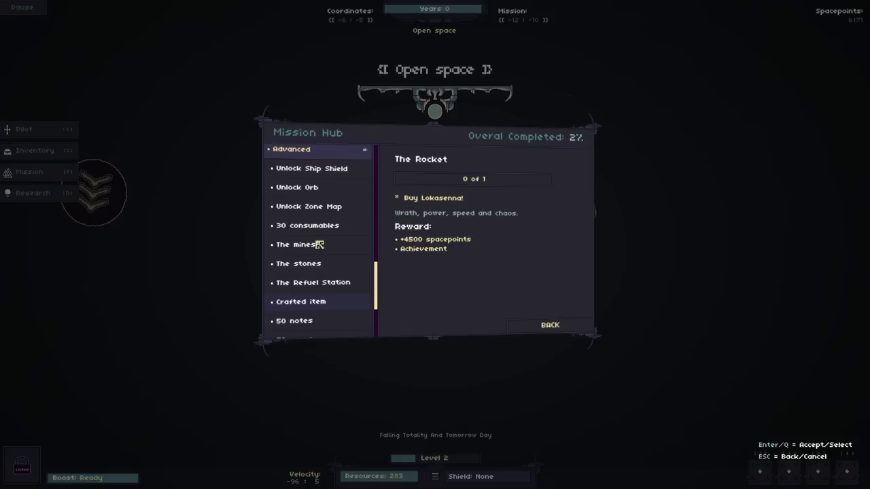
{"action": "left_click", "coordinate": [550, 325]}
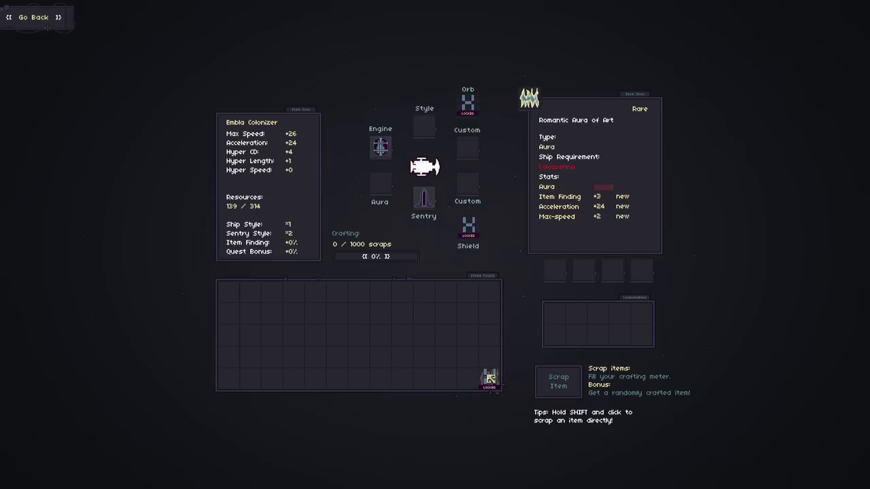
Inspect the Rare Romantic Aura of Art requiring Lokasenna
{"action": "left_click", "coordinate": [32, 17]}
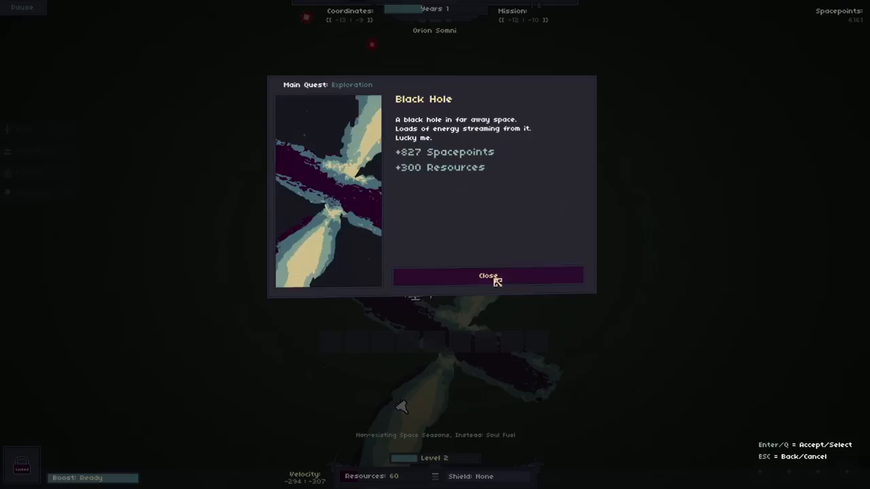
Collect the Black Hole rewards (+827 spacepoints, +300 resources) and engage the swirling galaxy
{"action": "left_click", "coordinate": [488, 275]}
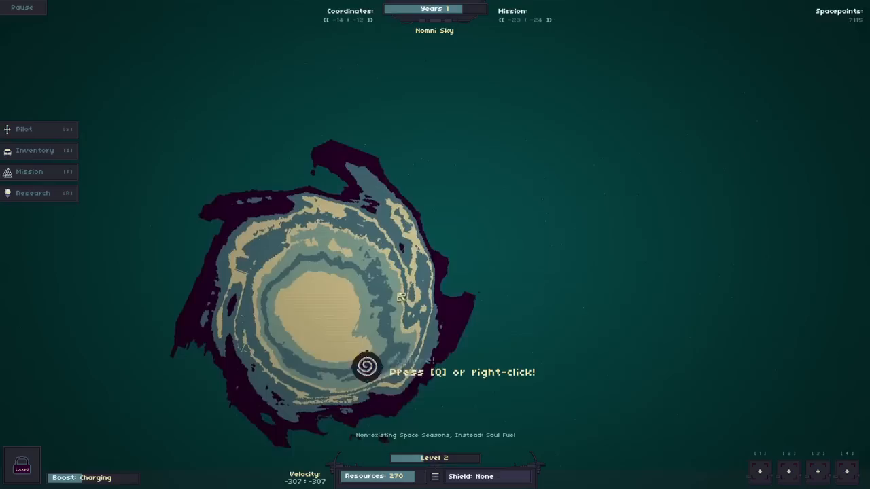
{"action": "right_click", "coordinate": [367, 367]}
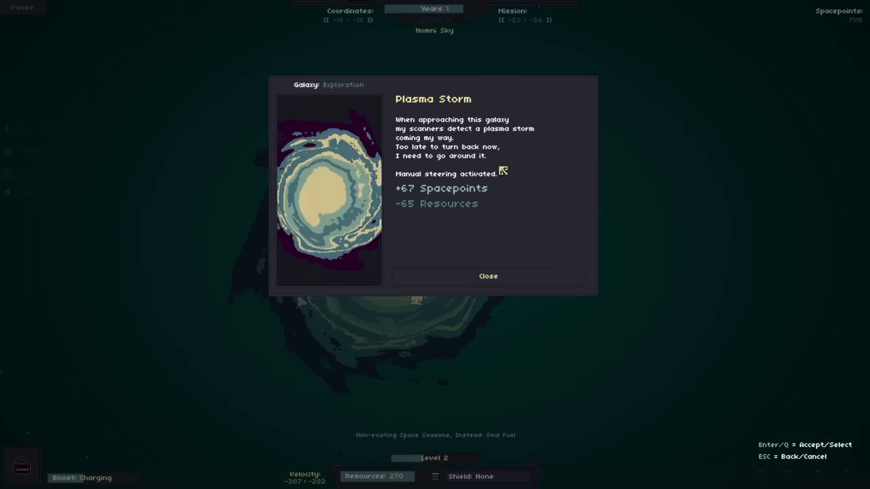
Close the Plasma Storm report (+67 spacepoints, -65 resources)
{"action": "left_click", "coordinate": [488, 276]}
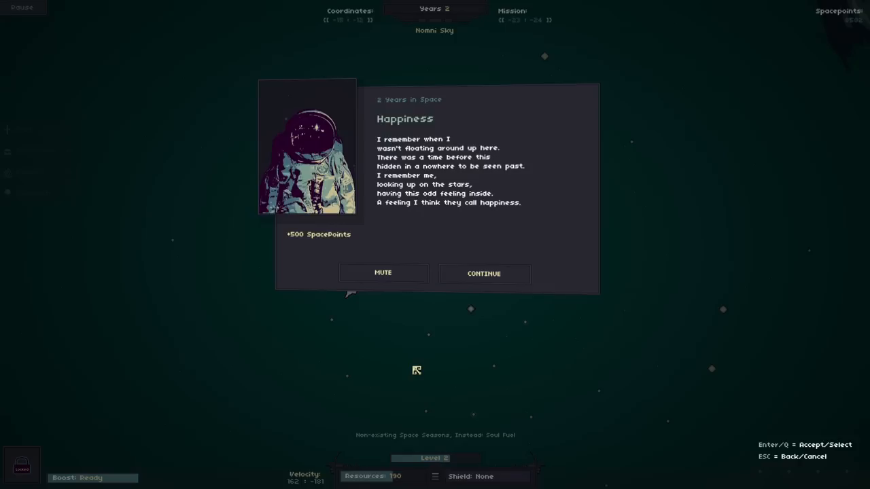
Continue past the 2 Years in Space 'Happiness' entry, taking +500 spacepoints
{"action": "left_click", "coordinate": [483, 273]}
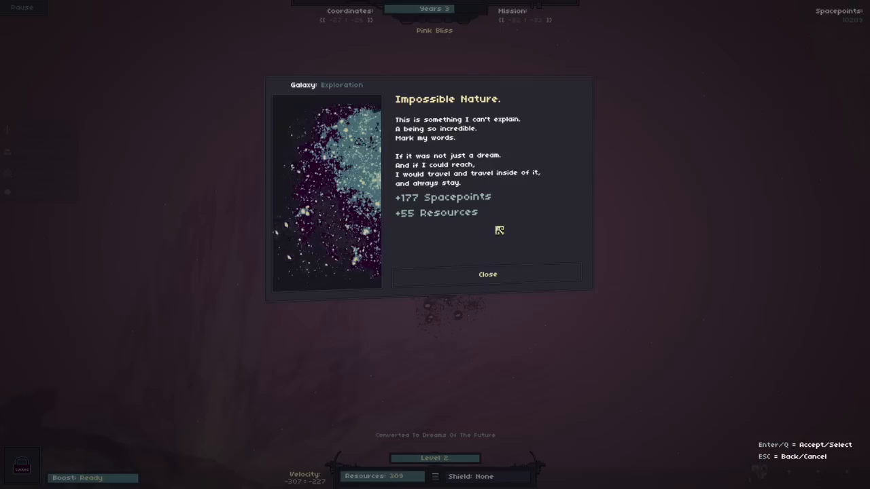
Close the Impossible Nature report, keeping +177 spacepoints and +55 resources
{"action": "left_click", "coordinate": [488, 274]}
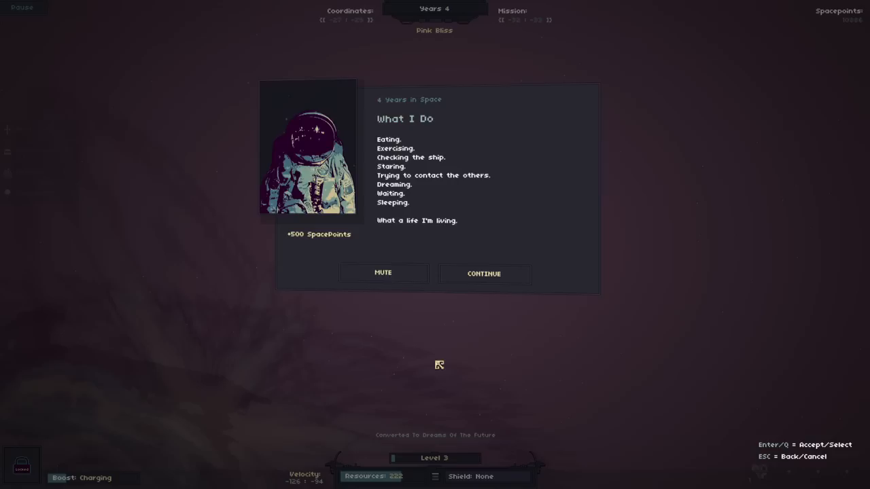
Continue past the 4 Years in Space 'What I Do' entry, taking +500 spacepoints
{"action": "left_click", "coordinate": [483, 273]}
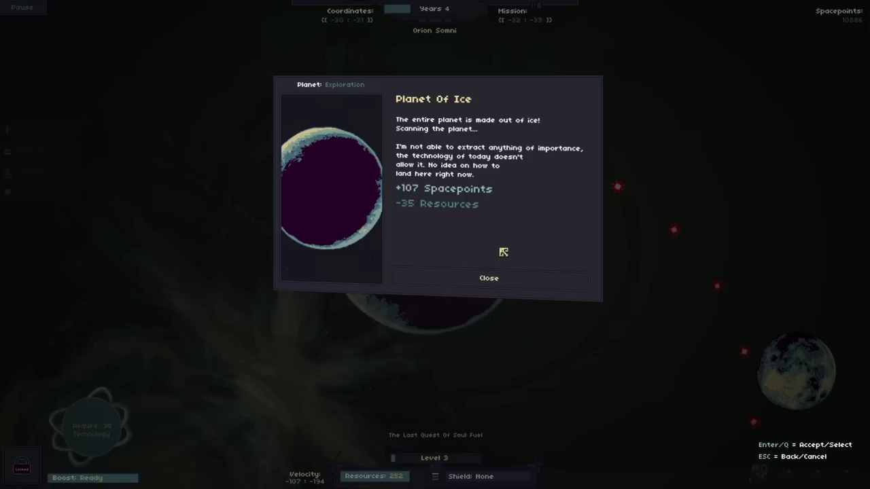
Close the Planet Of Ice scan report and view the Legendary Expert Databank of Energy in the inventory
{"action": "left_click", "coordinate": [488, 278]}
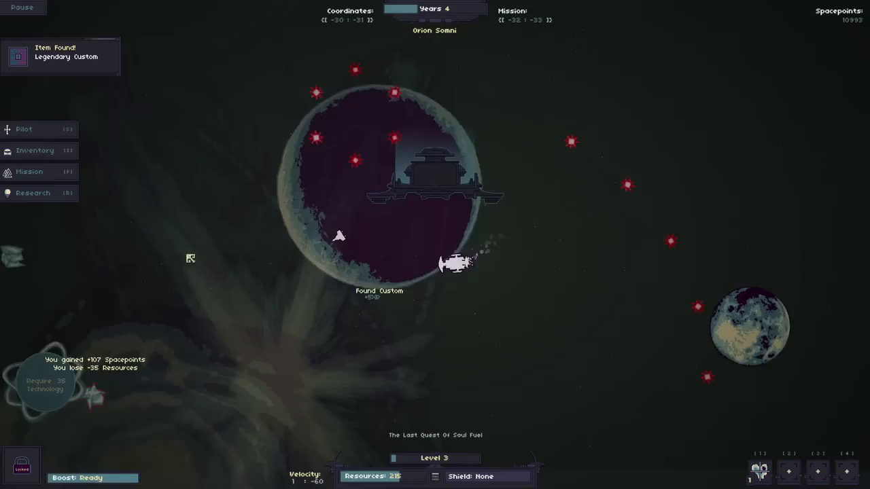
{"action": "left_click", "coordinate": [35, 151]}
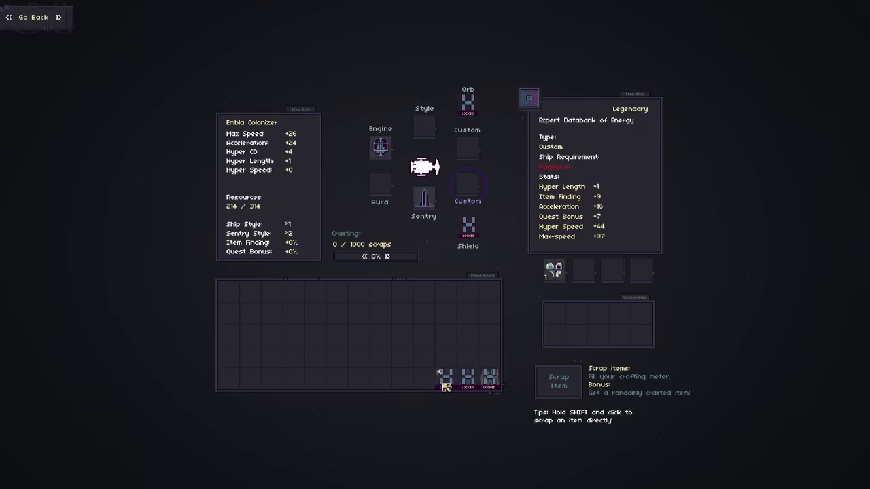
Inspect the newly found legendary Expert Databank of Energy in the inventory
{"action": "left_click", "coordinate": [32, 17]}
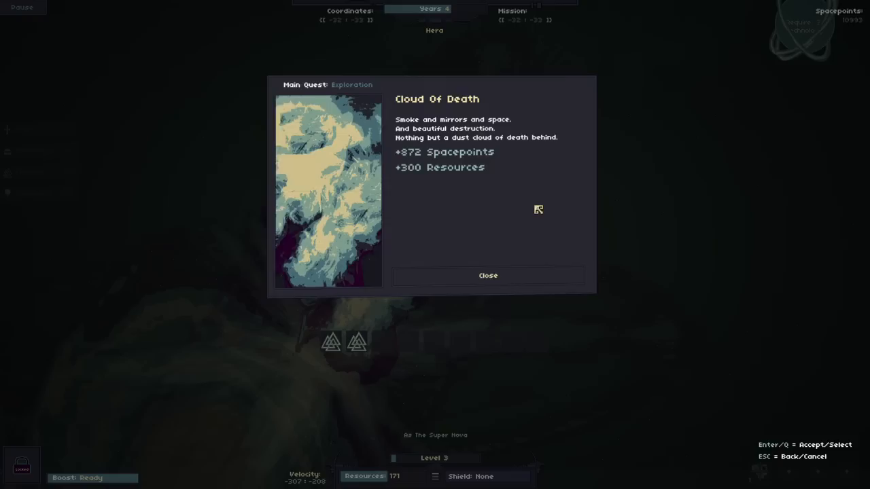
Close the Cloud Of Death quest report after collecting +872 spacepoints and +300 resources
{"action": "left_click", "coordinate": [488, 275]}
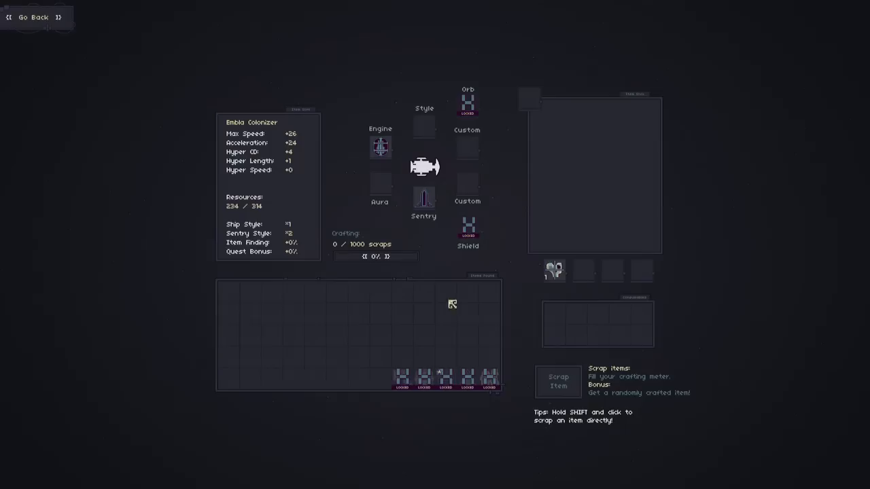
Open the Inventory screen to review the collected items
{"action": "left_click", "coordinate": [33, 17]}
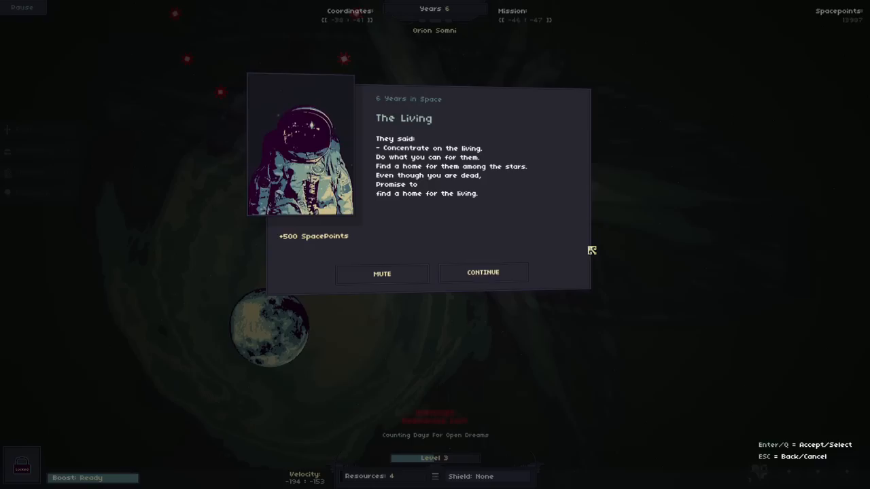
Continue past 'The Living' event, taking its 500 SpacePoints
{"action": "left_click", "coordinate": [482, 272]}
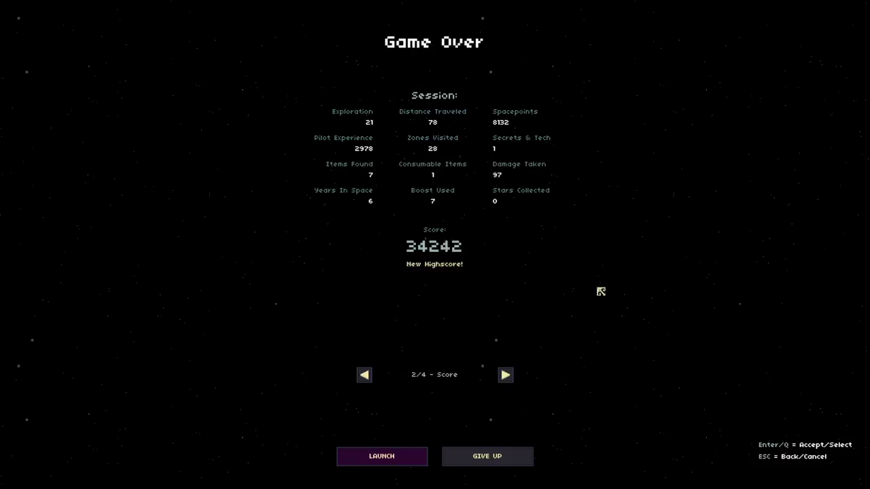
Advance the Game Over summary from page 2/4 Score to page 3/4 Legacy
{"action": "left_click", "coordinate": [505, 374]}
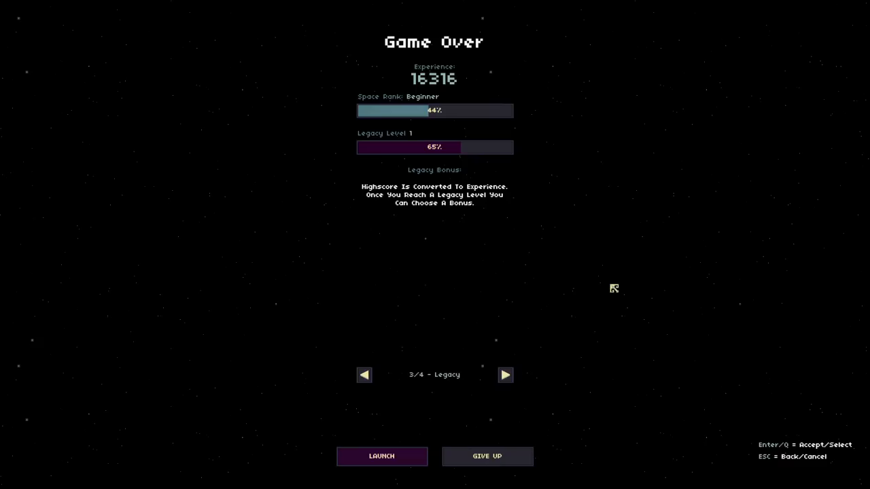